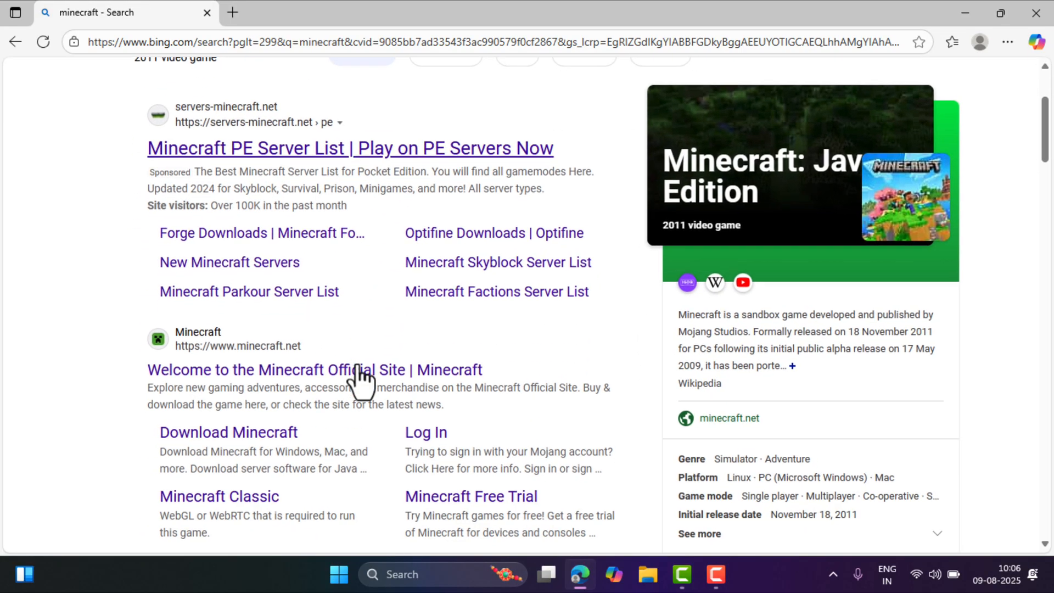
# Step: Follow the 'Welcome to the Minecraft Official Site' result from the Bing minecraft search
pyautogui.scroll(-3)
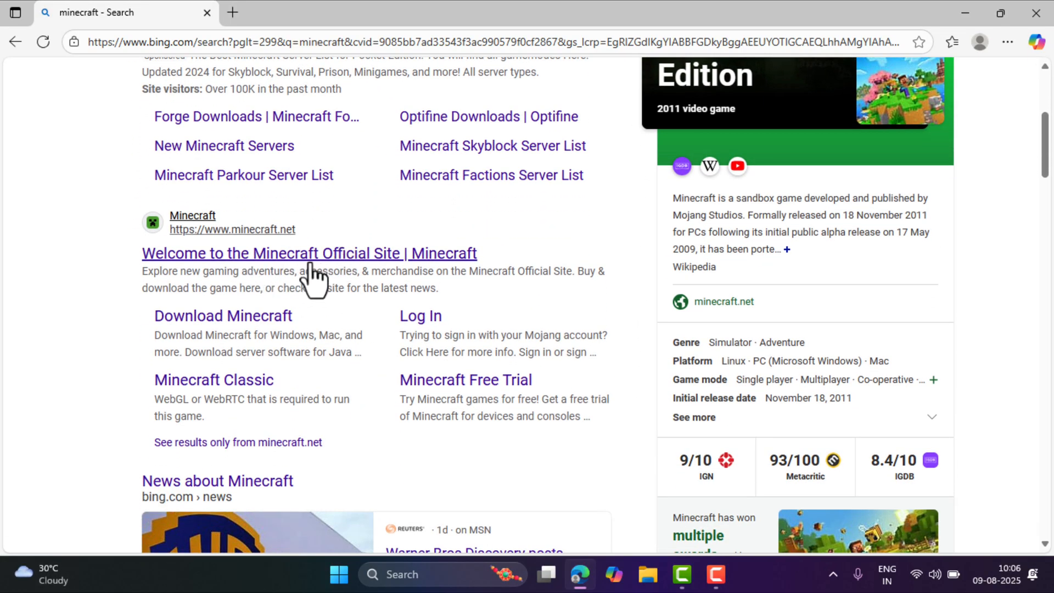
pyautogui.click(310, 252)
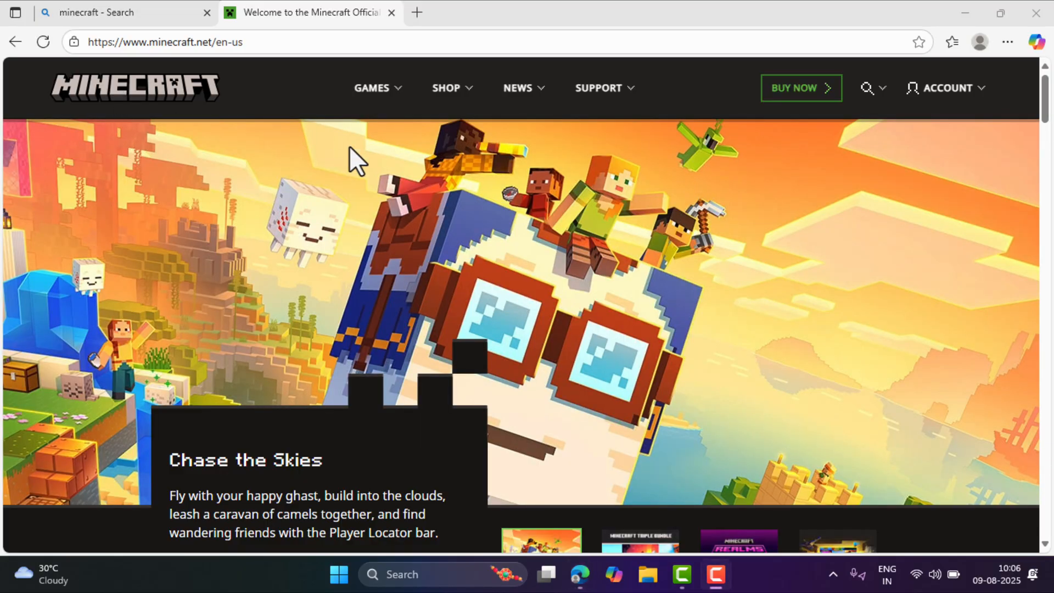
# Step: Go to Try Minecraft Free from the GAMES menu and reach the Trial Downloads section
pyautogui.click(378, 88)
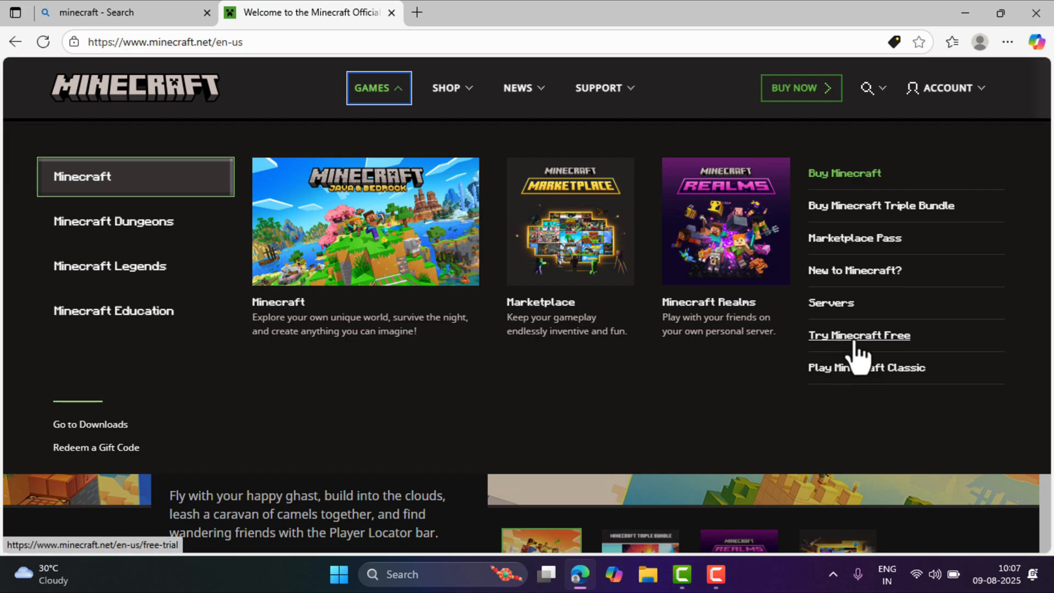
pyautogui.click(859, 335)
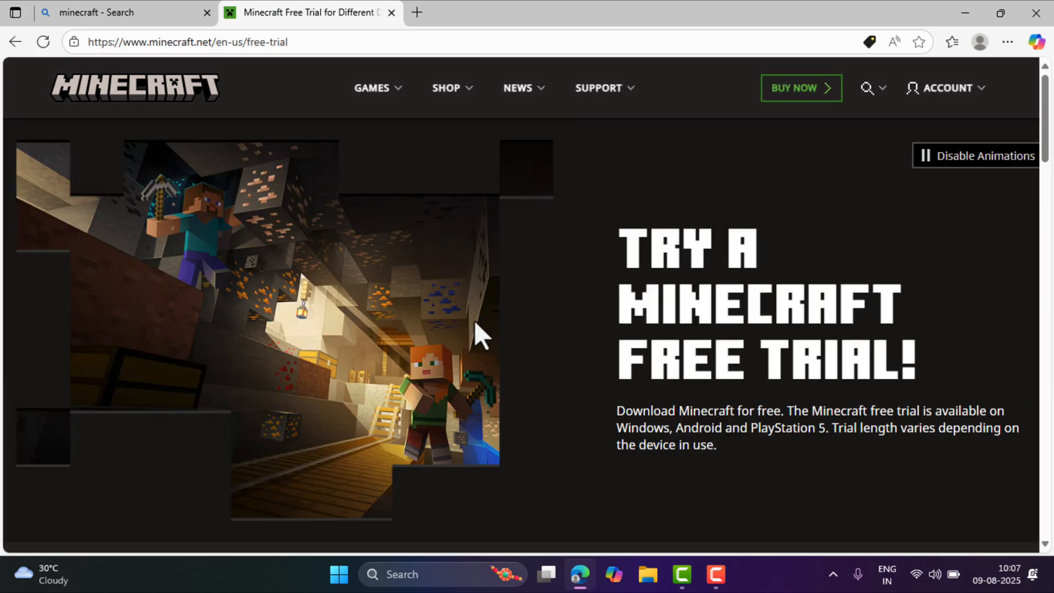
pyautogui.scroll(-3)
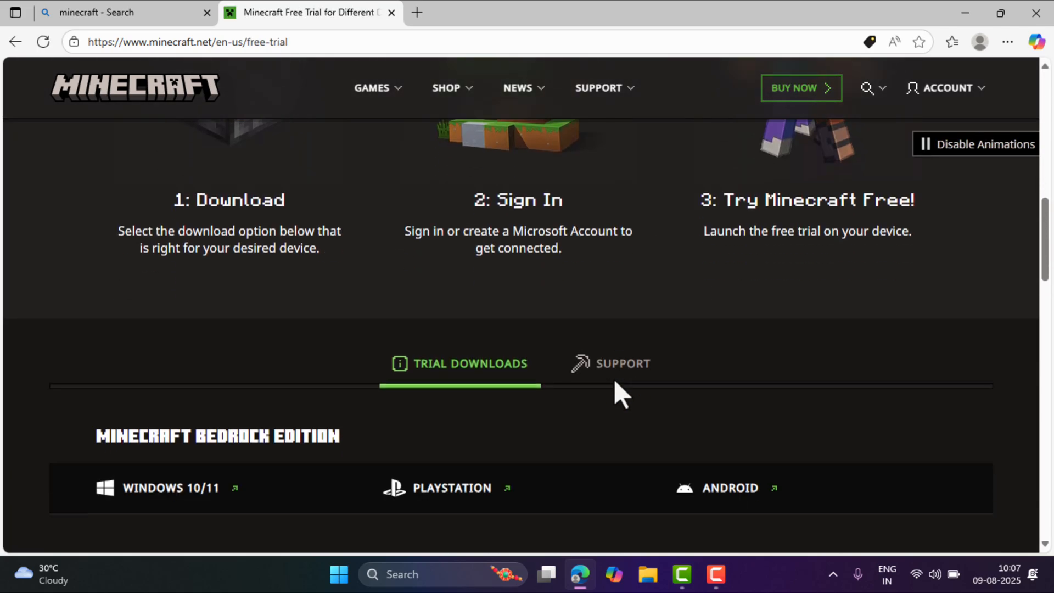
pyautogui.scroll(-3)
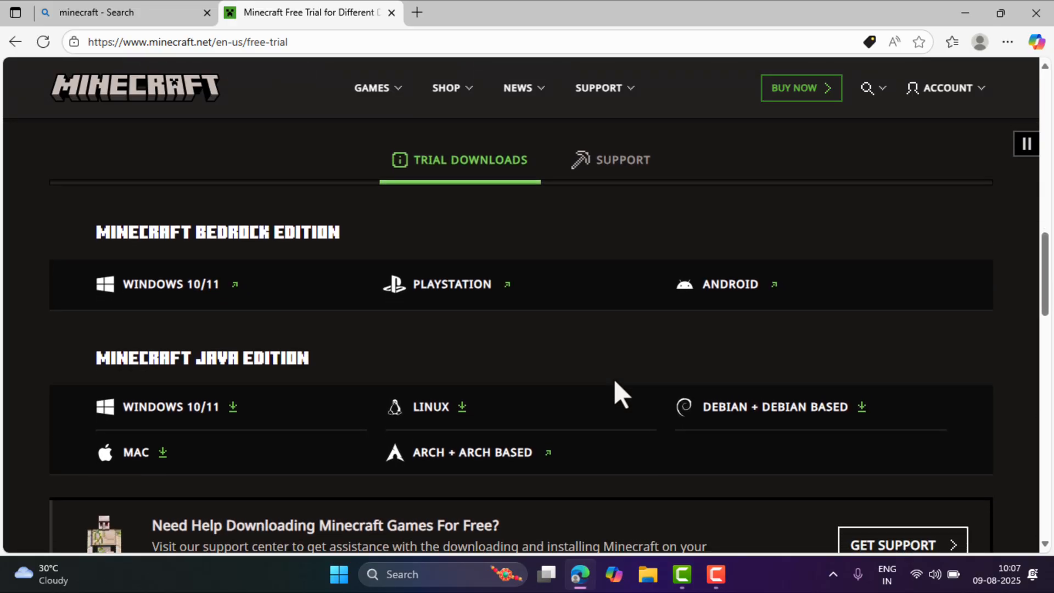
pyautogui.moveTo(175, 289)
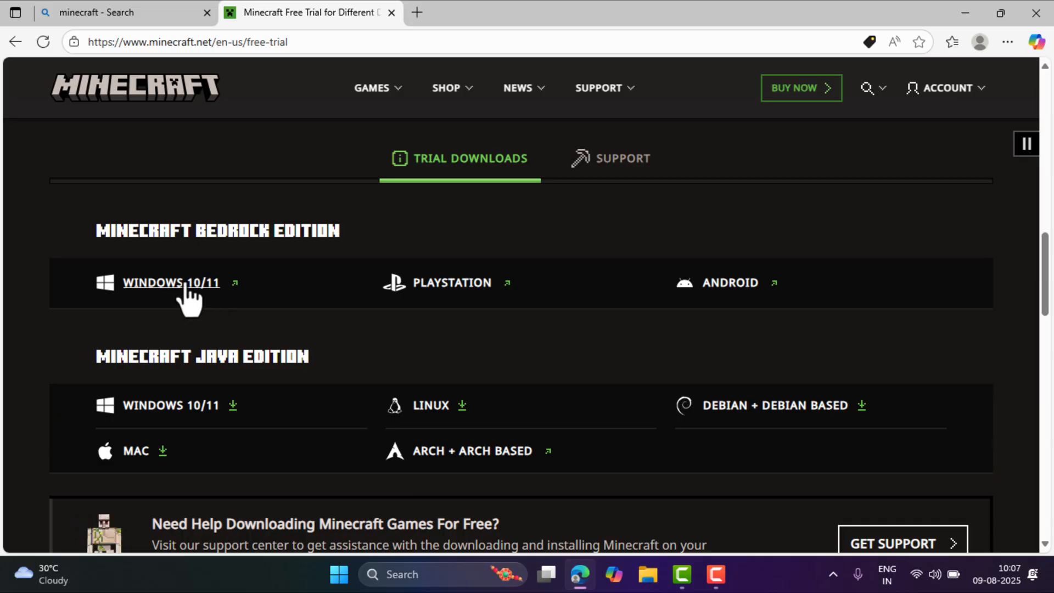
pyautogui.moveTo(235, 324)
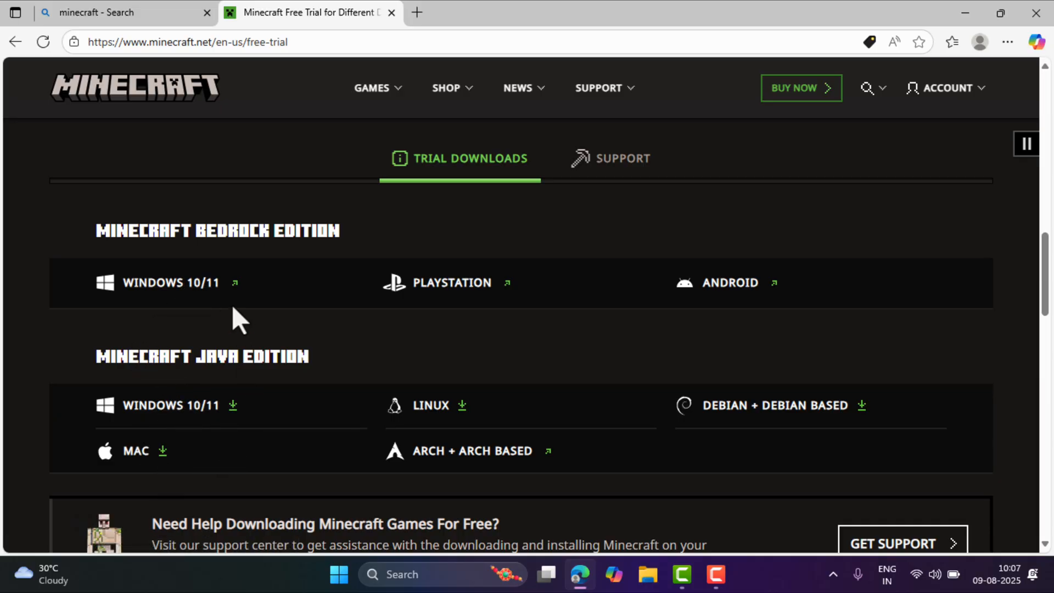
pyautogui.moveTo(182, 417)
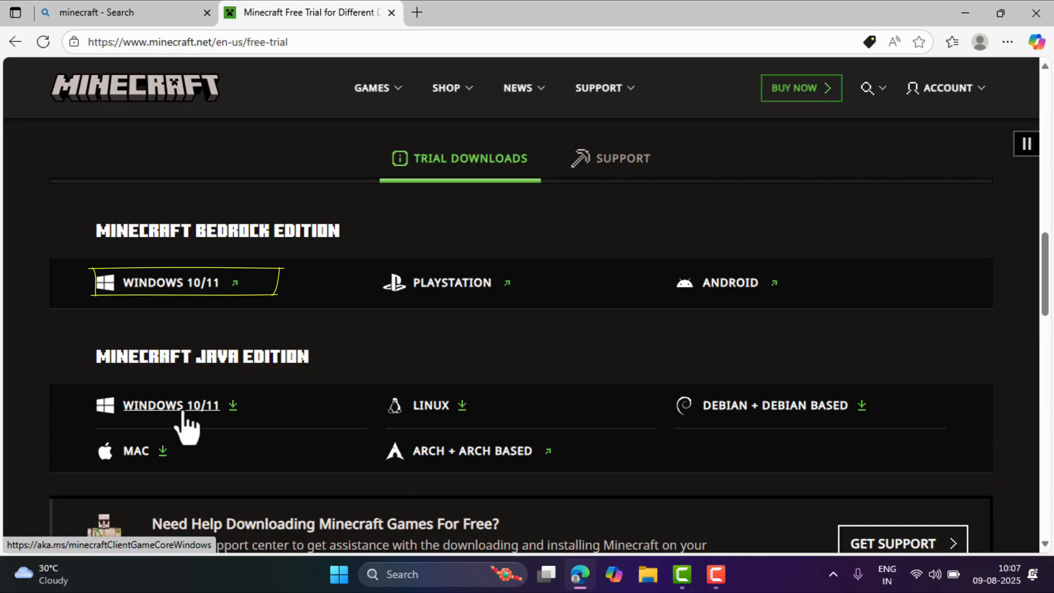
# Step: Download the Java Edition Windows 10/11 trial installer, MinecraftInstaller.exe
pyautogui.click(169, 405)
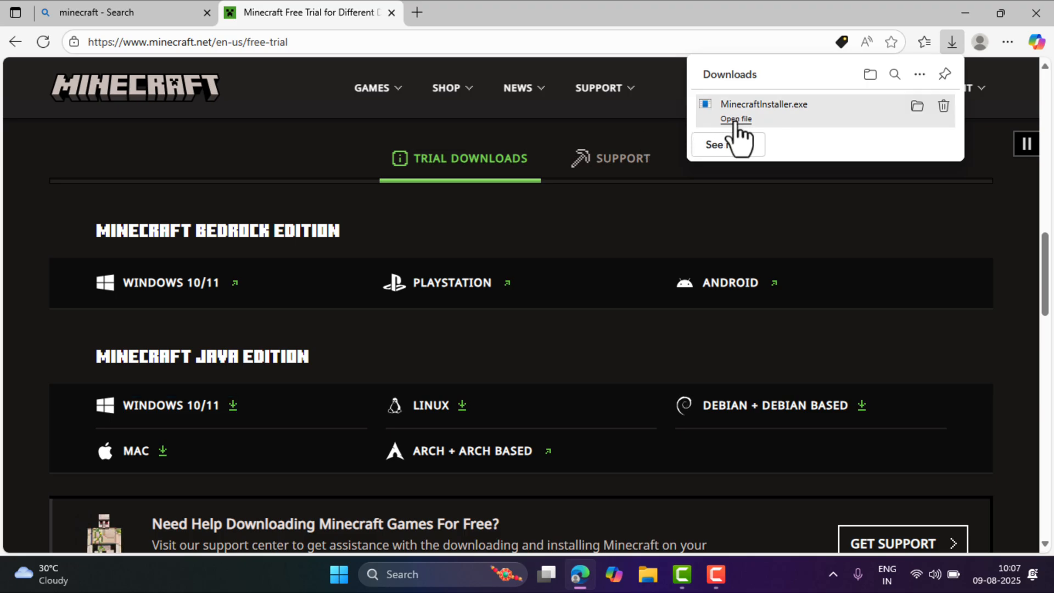
pyautogui.moveTo(611, 142)
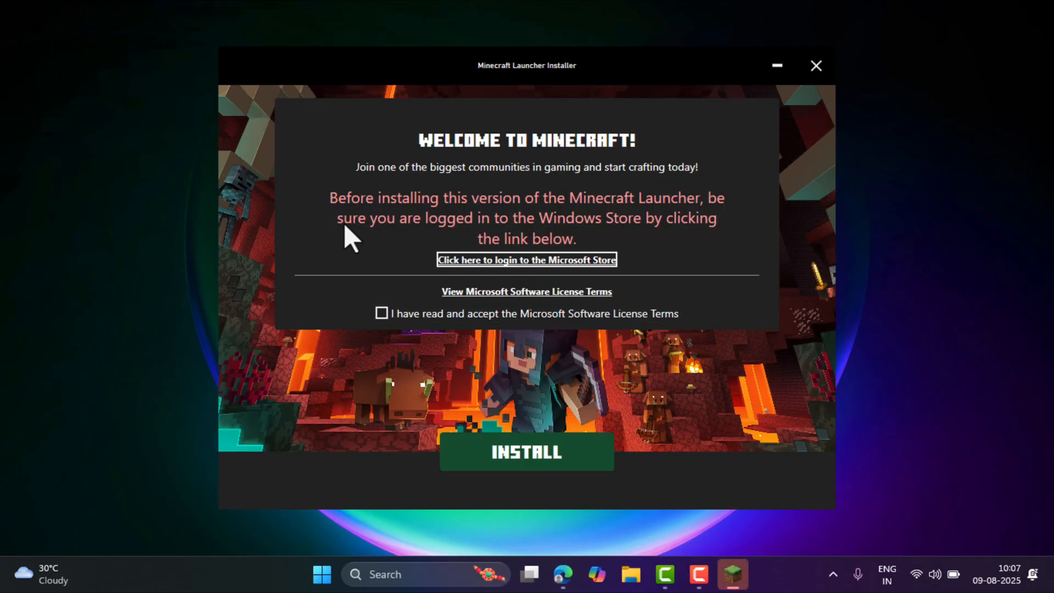
# Step: Check the signed-in Microsoft Store account via the installer's login link, then close the Store
pyautogui.click(525, 259)
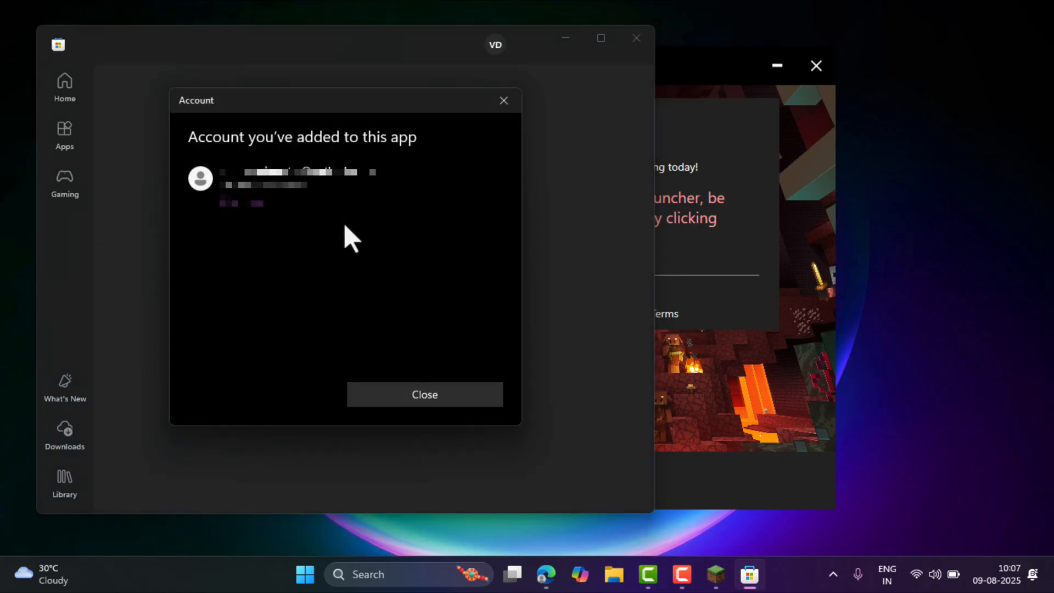
pyautogui.moveTo(395, 373)
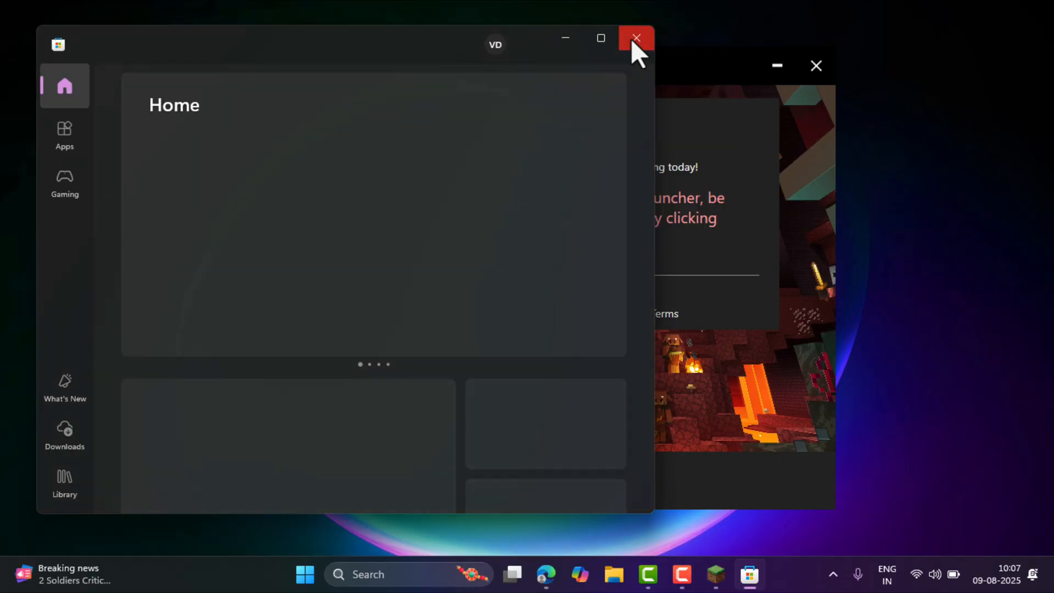
pyautogui.click(637, 39)
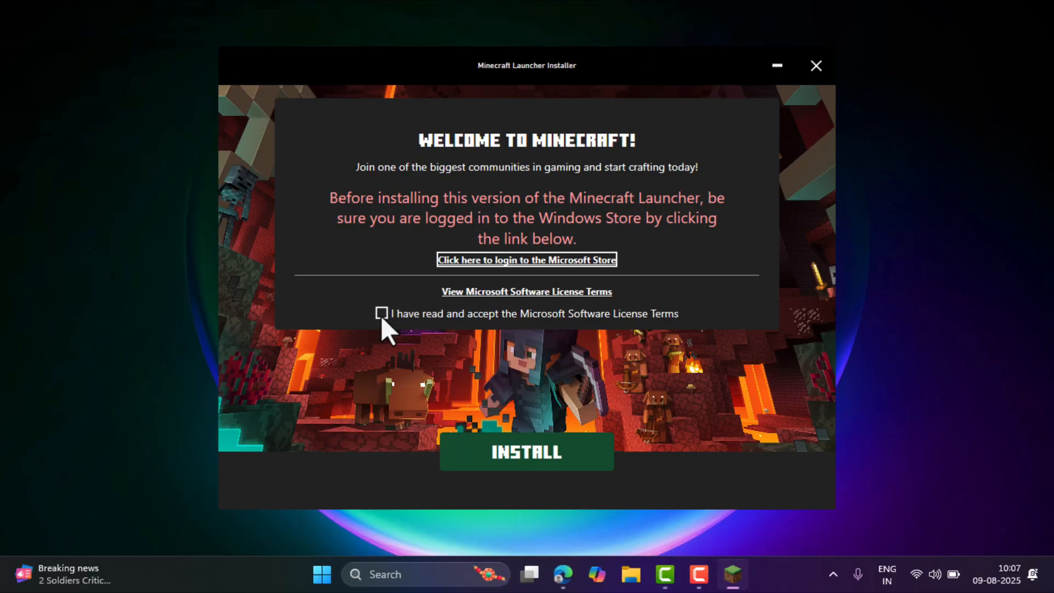
# Step: Accept the license terms, install the Minecraft Launcher and start it with LET'S GO
pyautogui.click(382, 313)
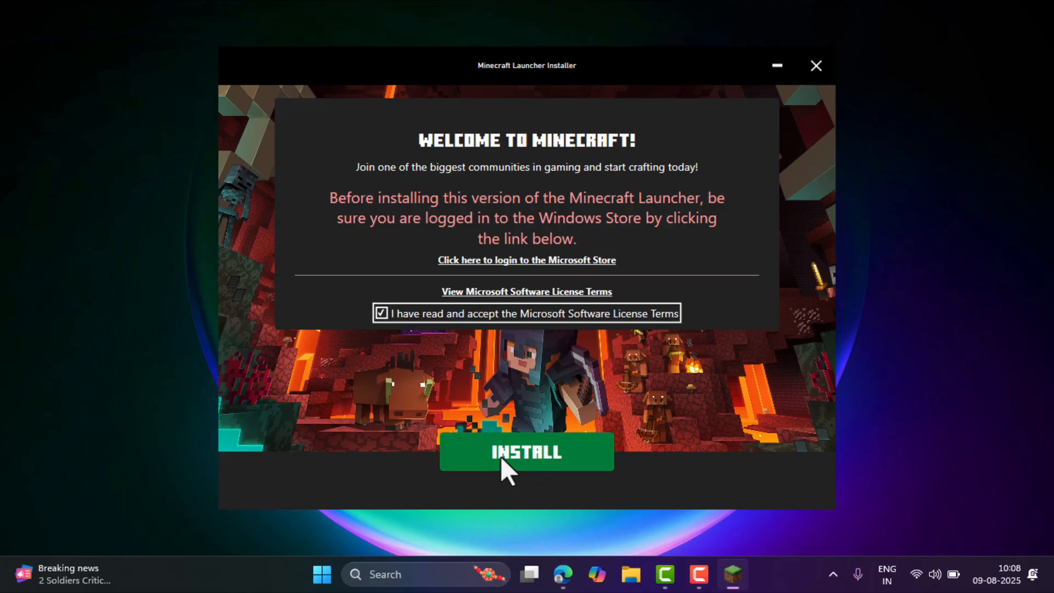
pyautogui.click(525, 452)
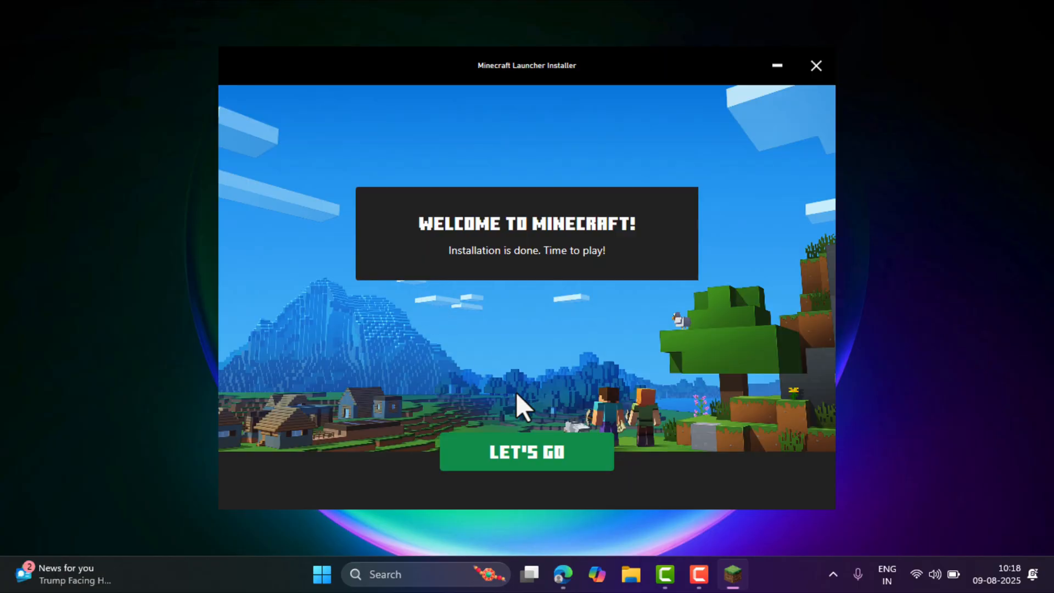
pyautogui.click(526, 452)
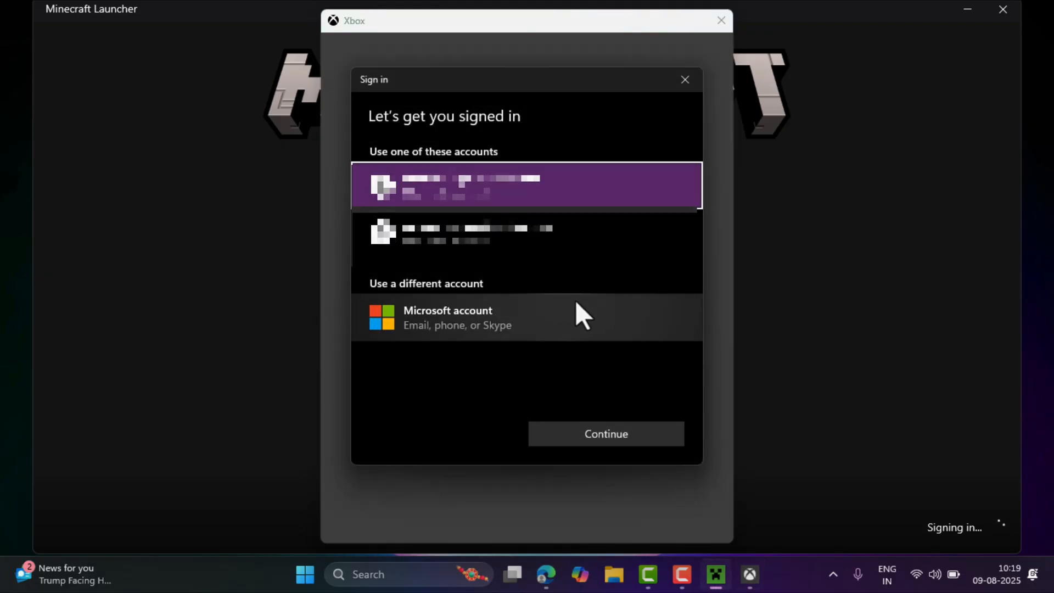
# Step: Sign in with the second account, save the gamertag profile and finish setup with optional data left at No
pyautogui.click(527, 234)
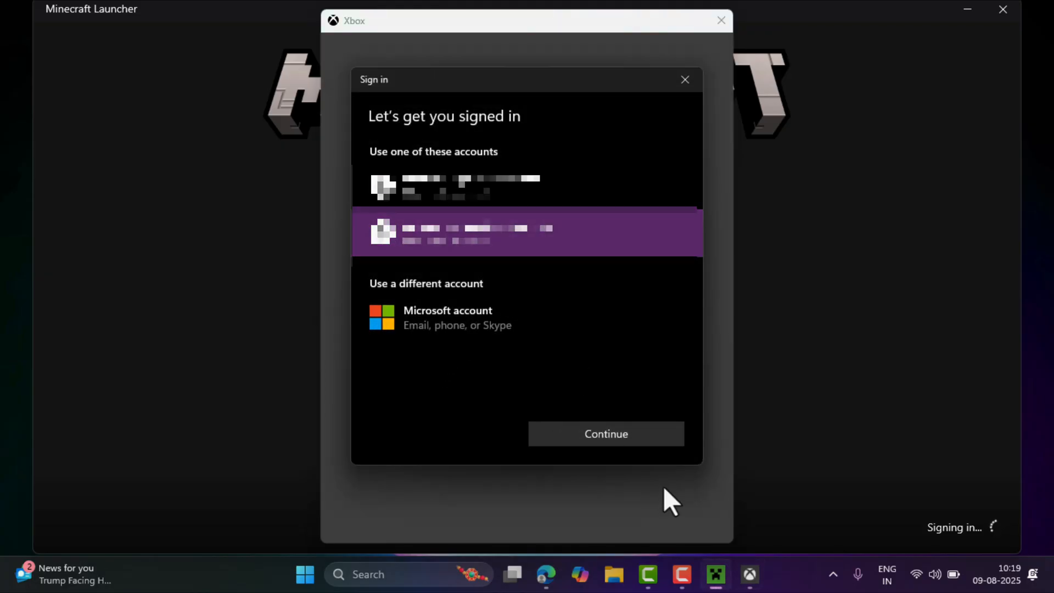
pyautogui.click(606, 434)
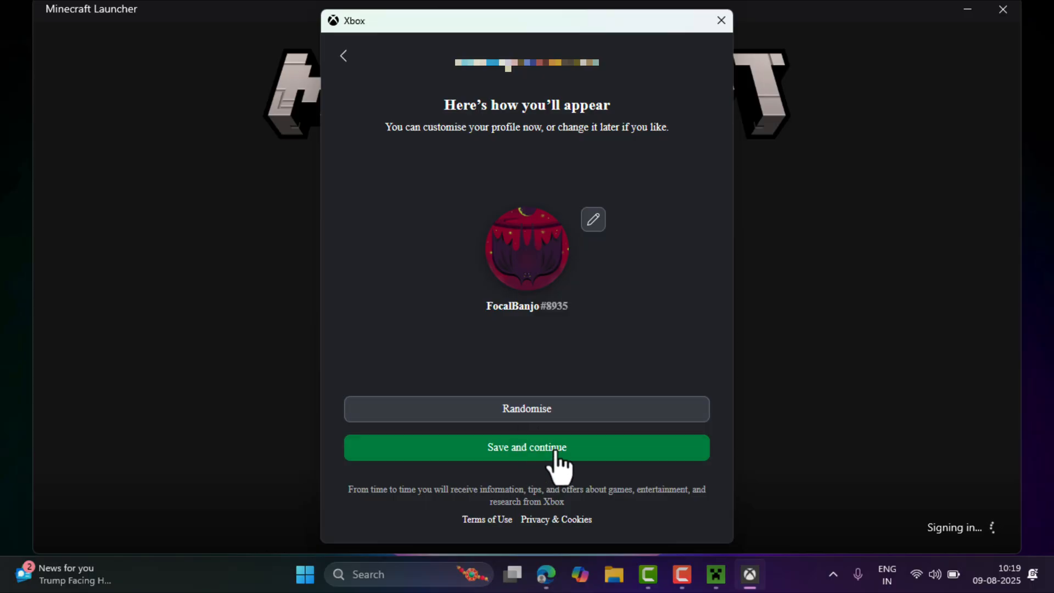
pyautogui.click(527, 447)
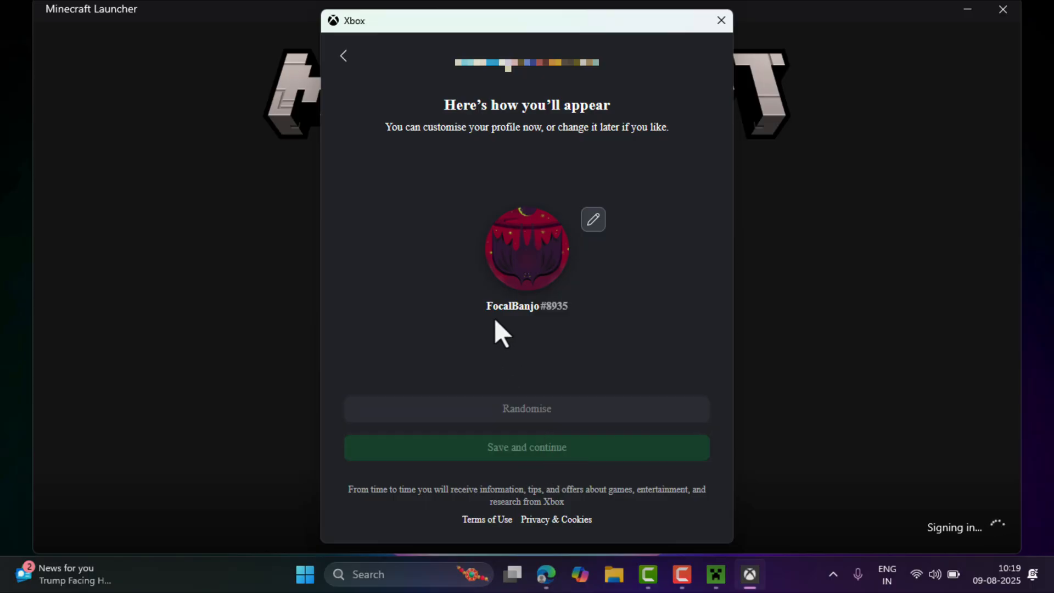
pyautogui.click(527, 448)
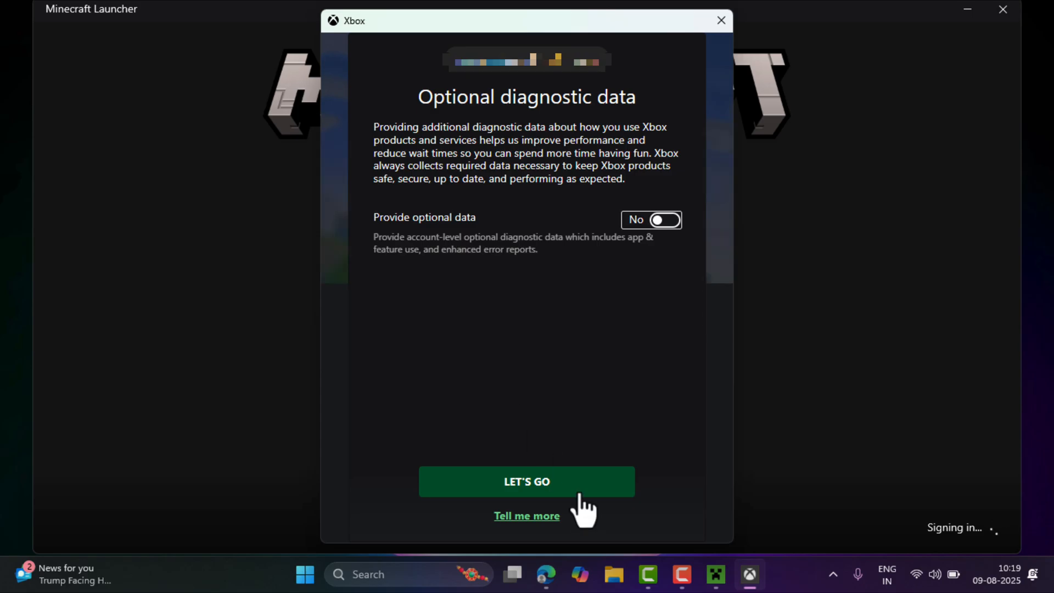
pyautogui.click(527, 482)
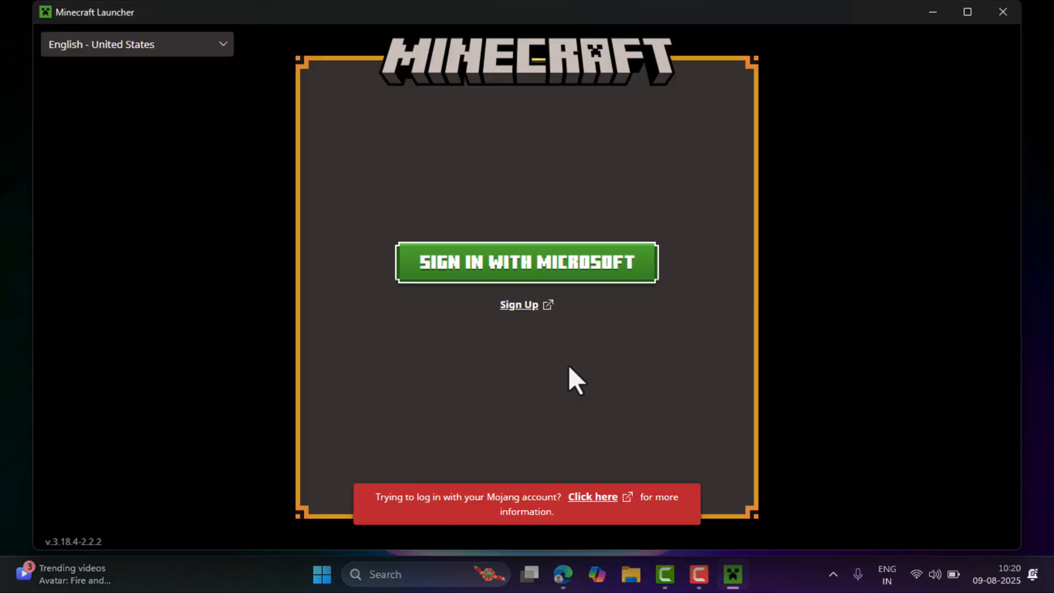
# Step: Sign in with Microsoft in the launcher and start the demo with Play Demo
pyautogui.click(526, 262)
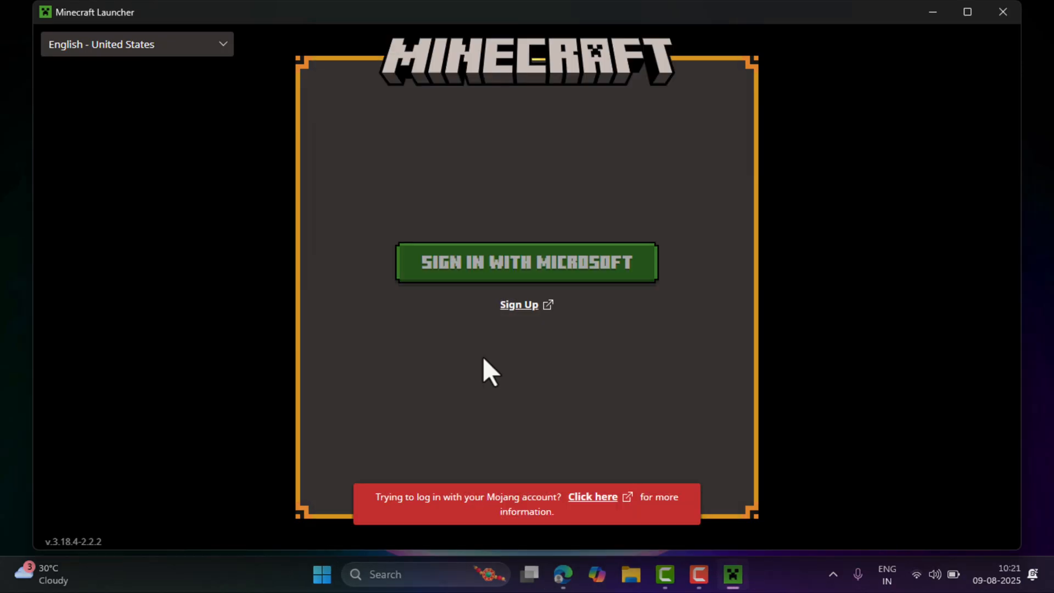
pyautogui.click(527, 262)
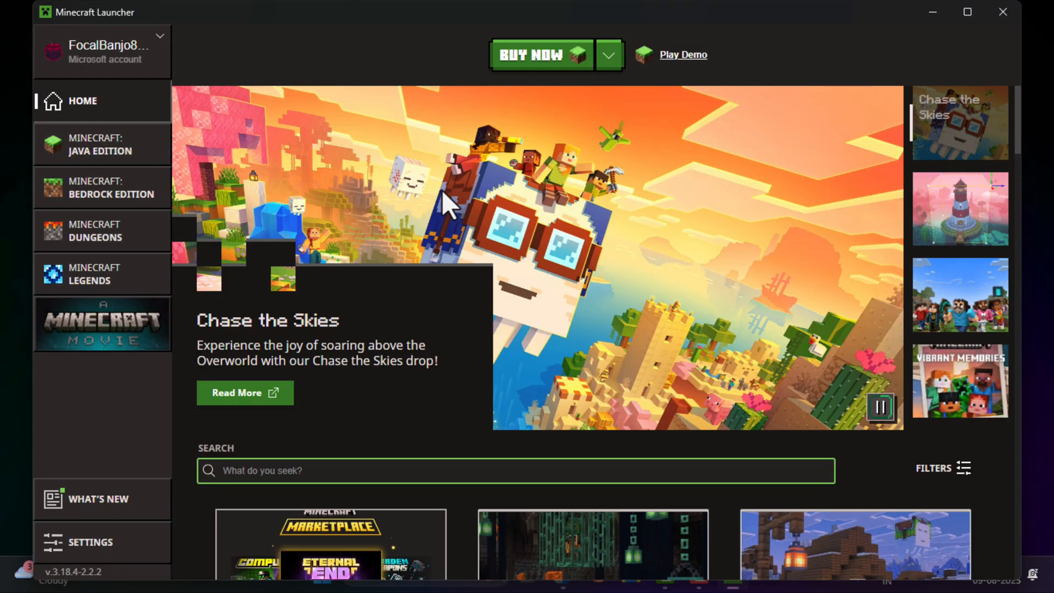
pyautogui.moveTo(387, 229)
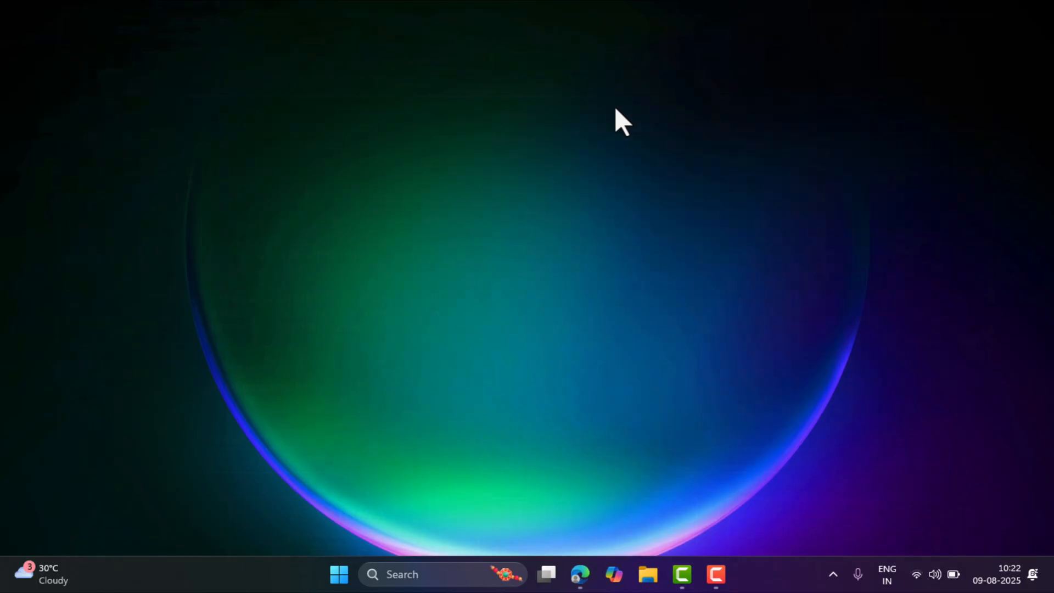
pyautogui.click(732, 575)
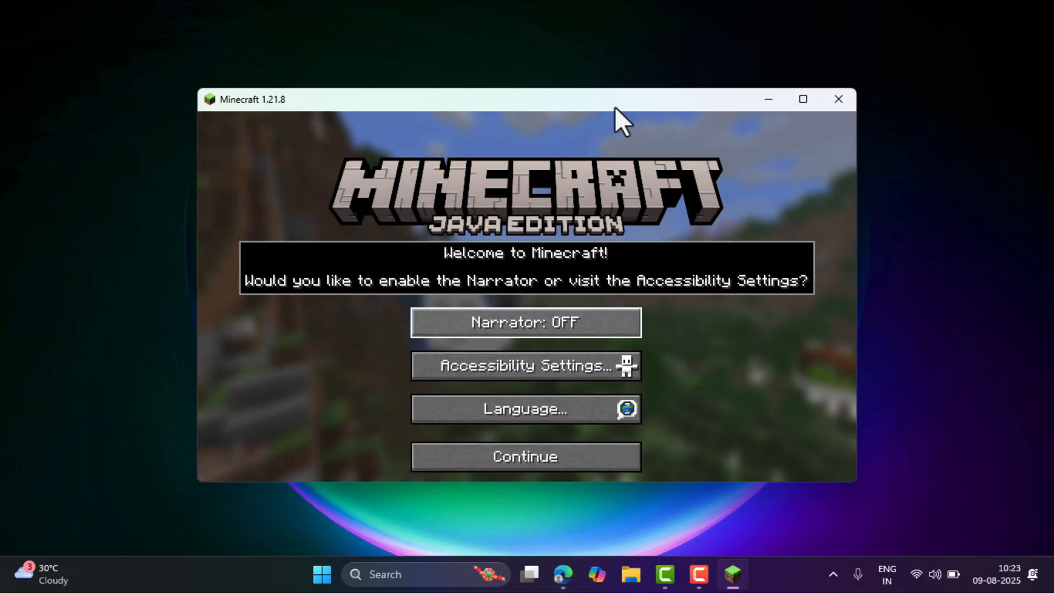
# Step: Continue past the accessibility welcome into the demo world and choose Purchase Now! in Demo Mode
pyautogui.click(525, 455)
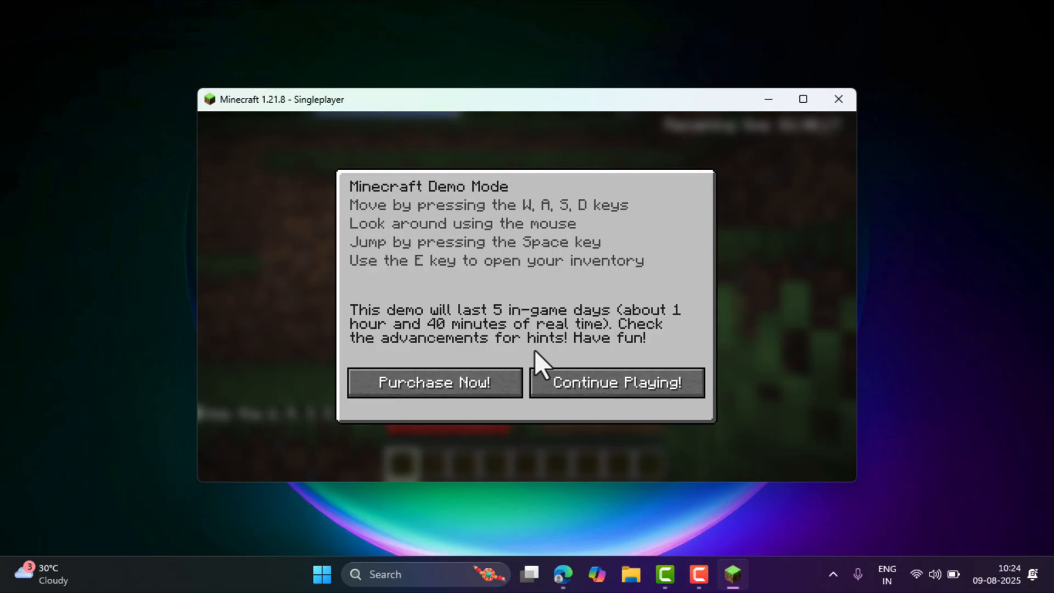
pyautogui.moveTo(387, 333)
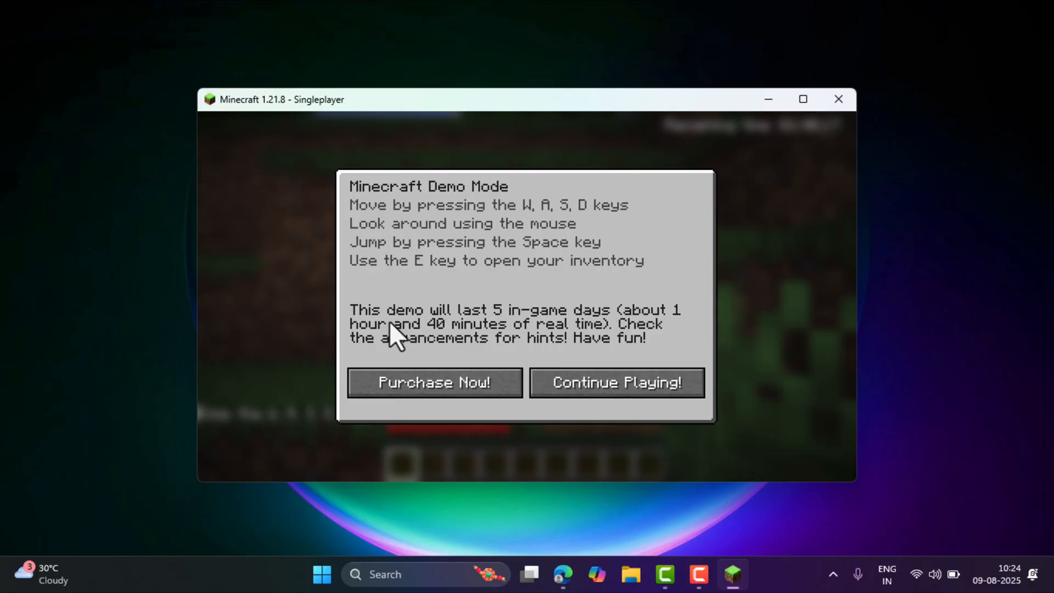
pyautogui.moveTo(650, 340)
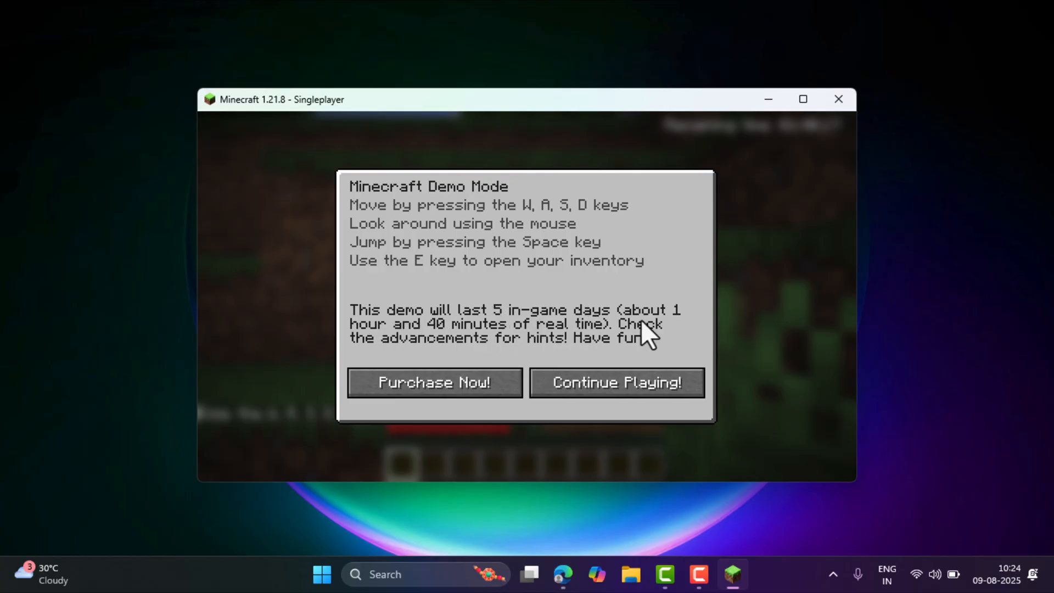
pyautogui.moveTo(565, 349)
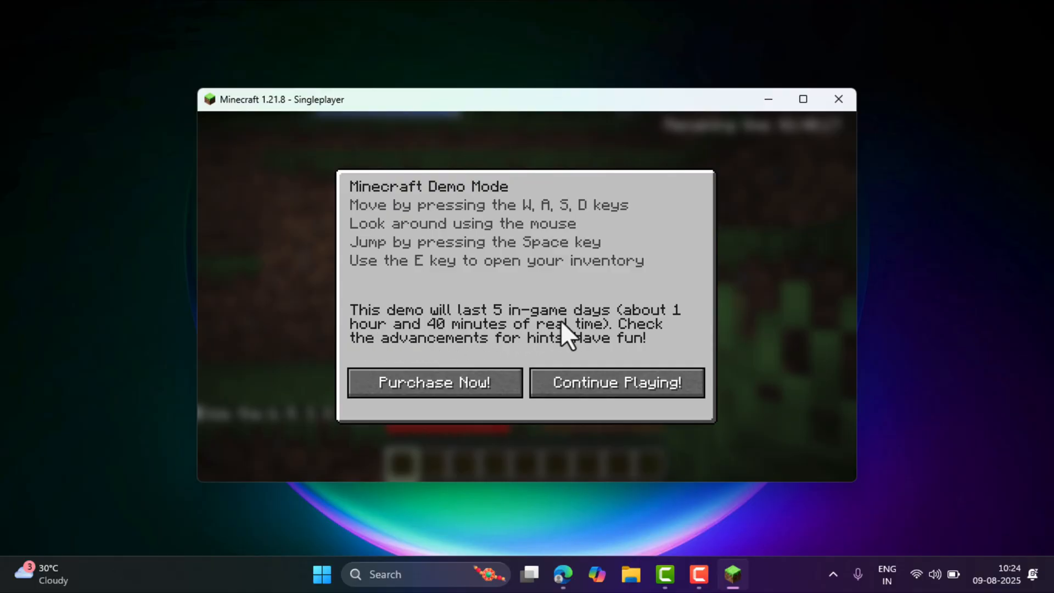
pyautogui.moveTo(527, 419)
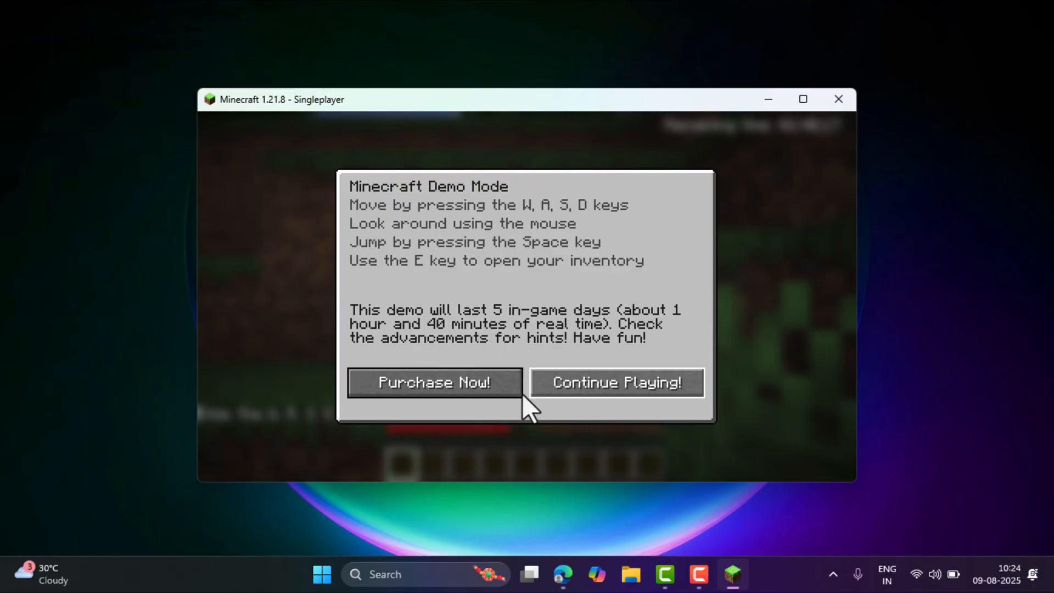
pyautogui.click(617, 382)
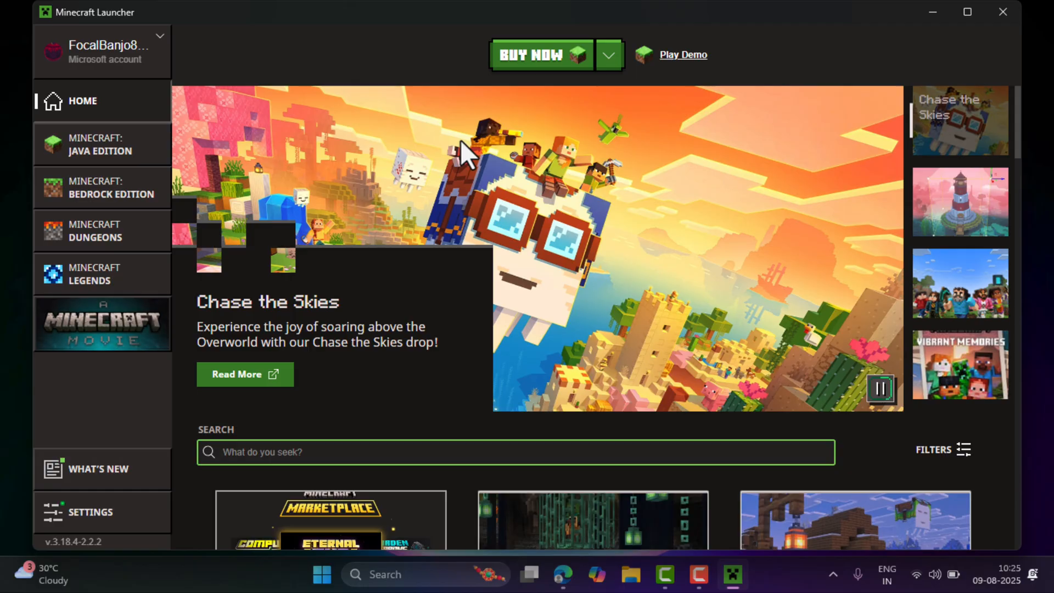
pyautogui.moveTo(491, 39)
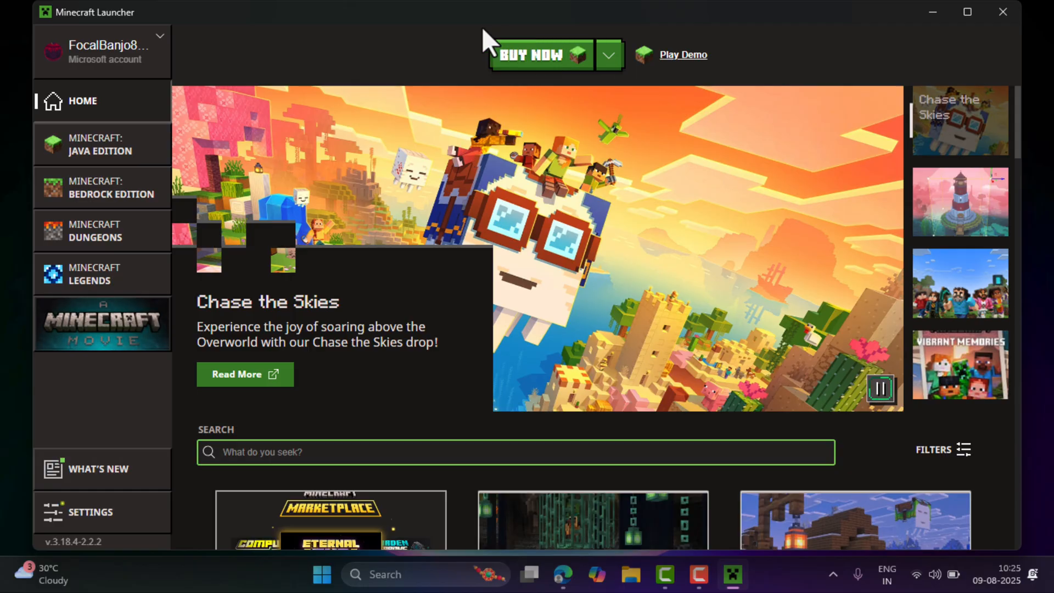
# Step: Via BUY NOW, select the Standard edition at ₹ 1,999.00 in the Choose Edition list
pyautogui.click(540, 55)
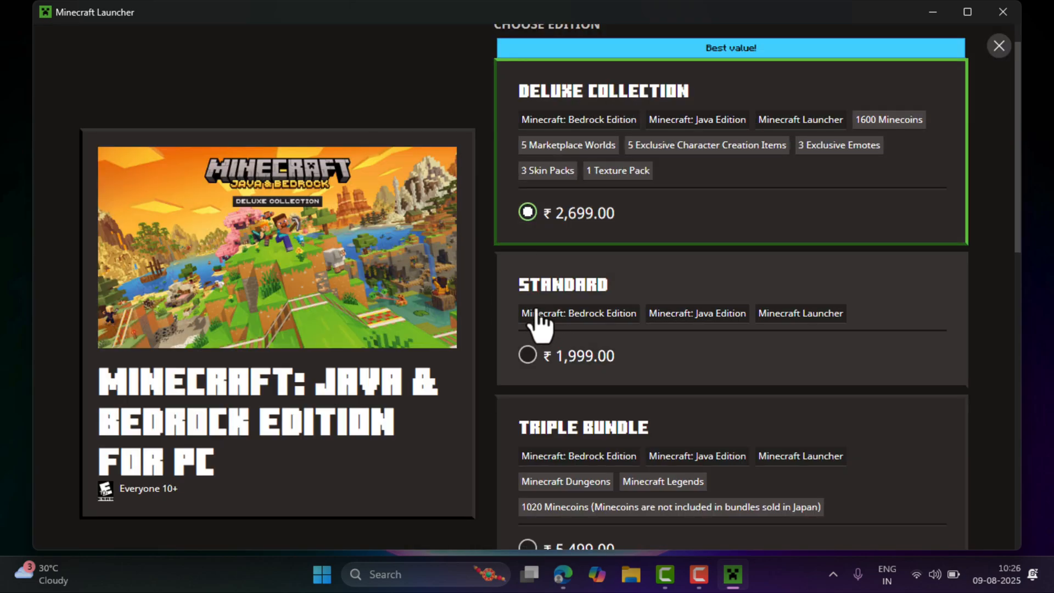
pyautogui.scroll(-3)
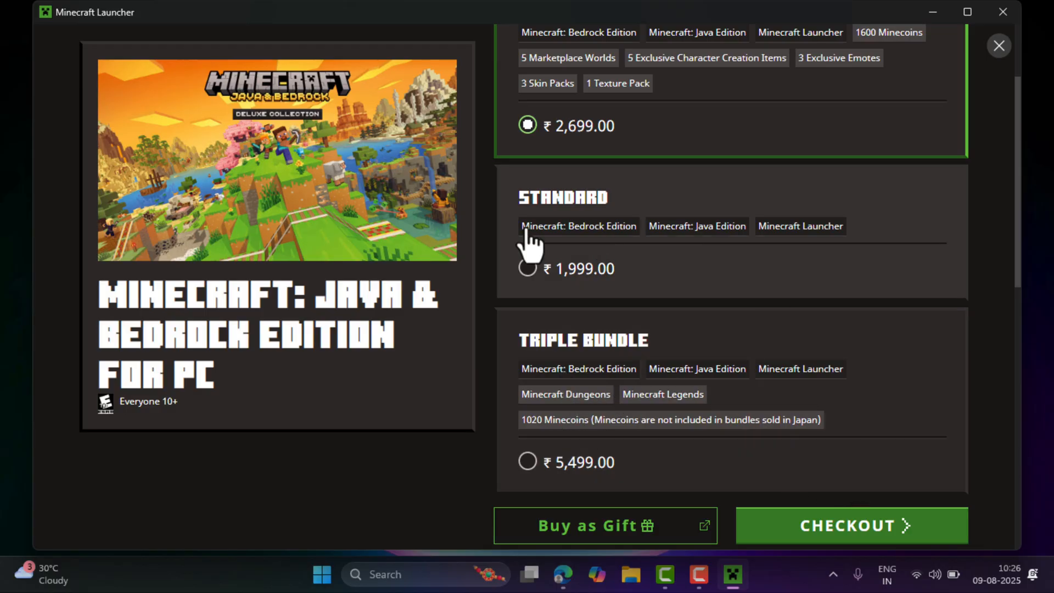
pyautogui.click(527, 268)
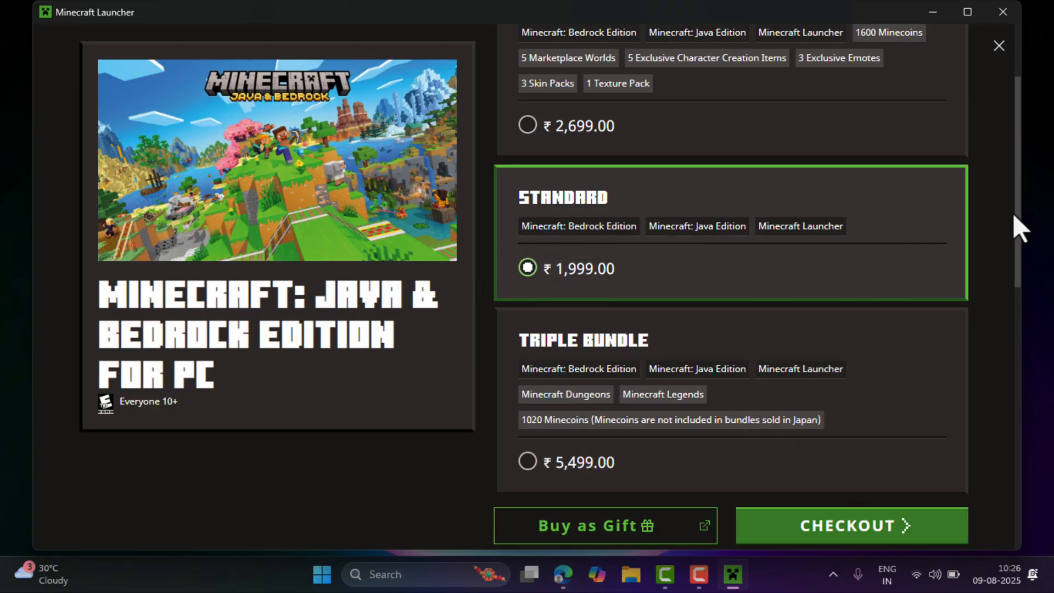